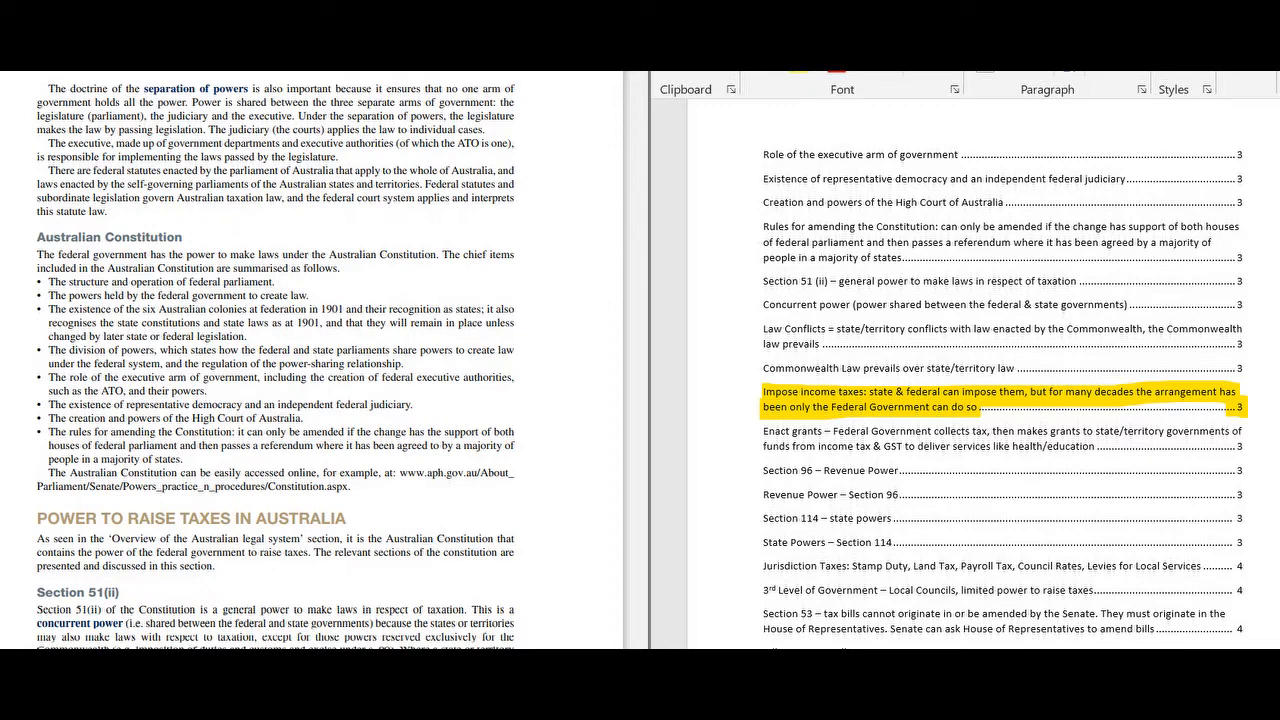
scroll("down", 3)
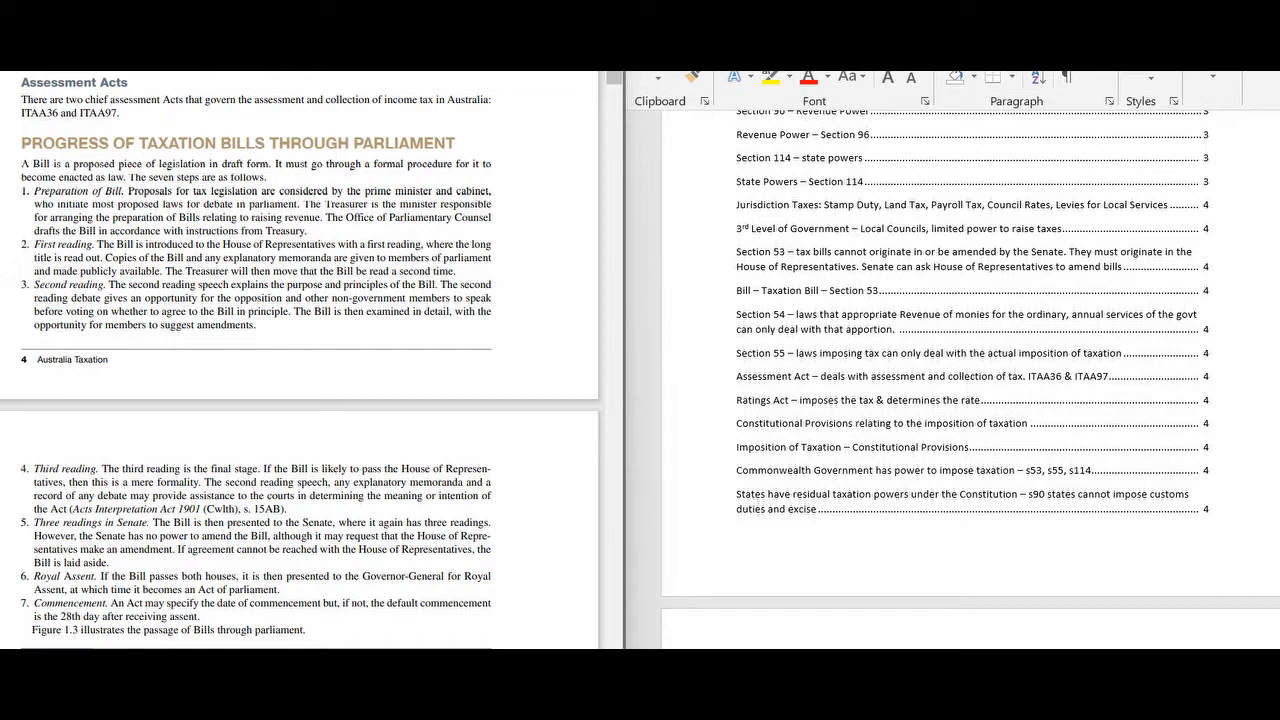
scroll("down", 3)
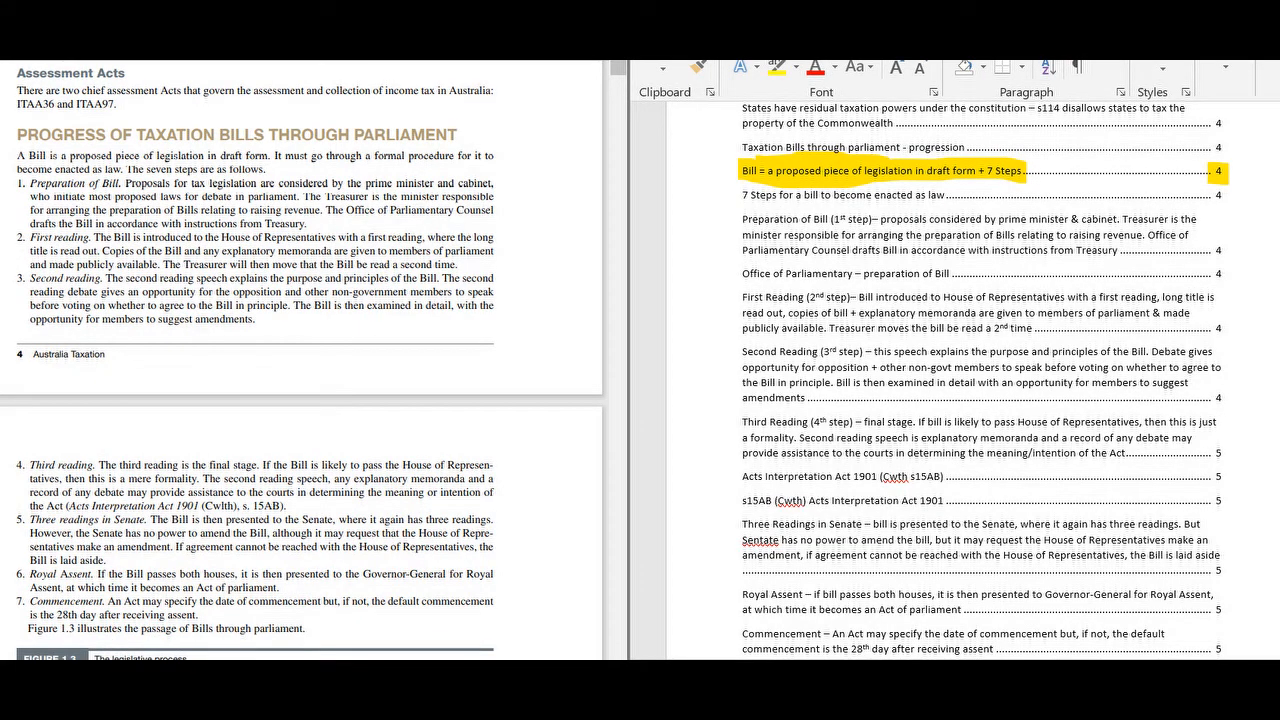